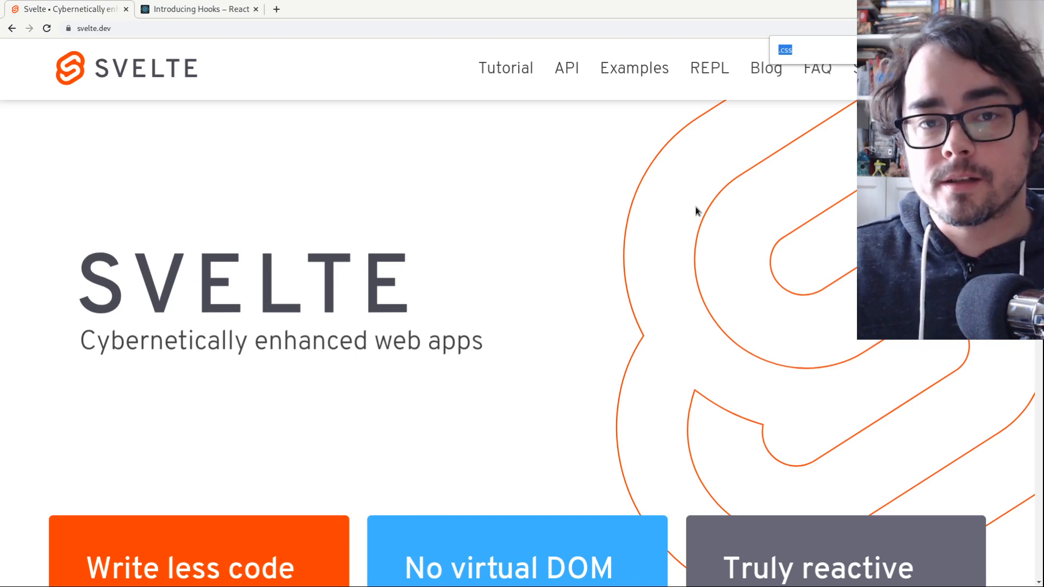
{"action": "mouse_move", "coordinate": [758, 216]}
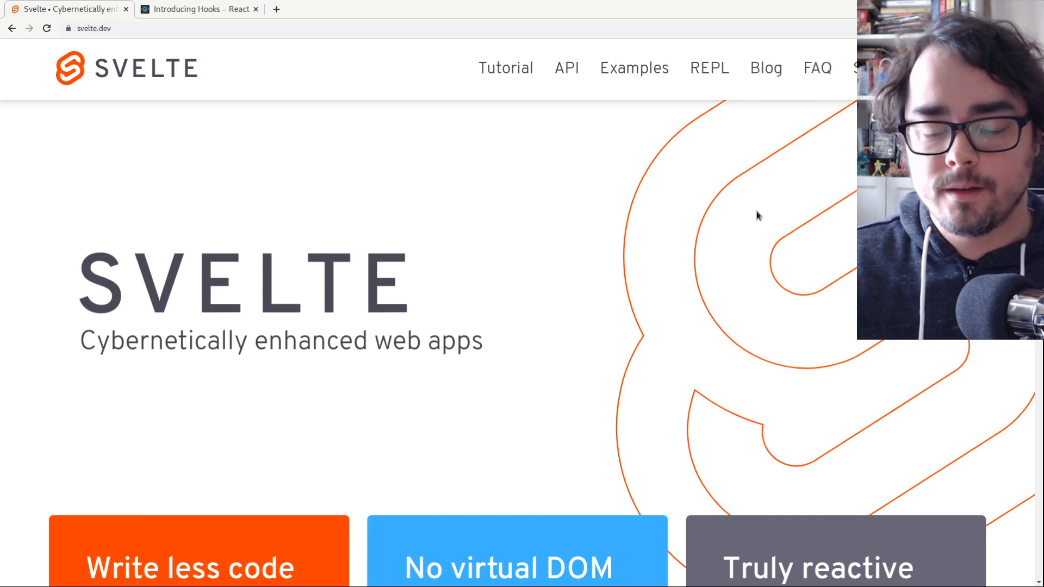
{"action": "mouse_move", "coordinate": [602, 202]}
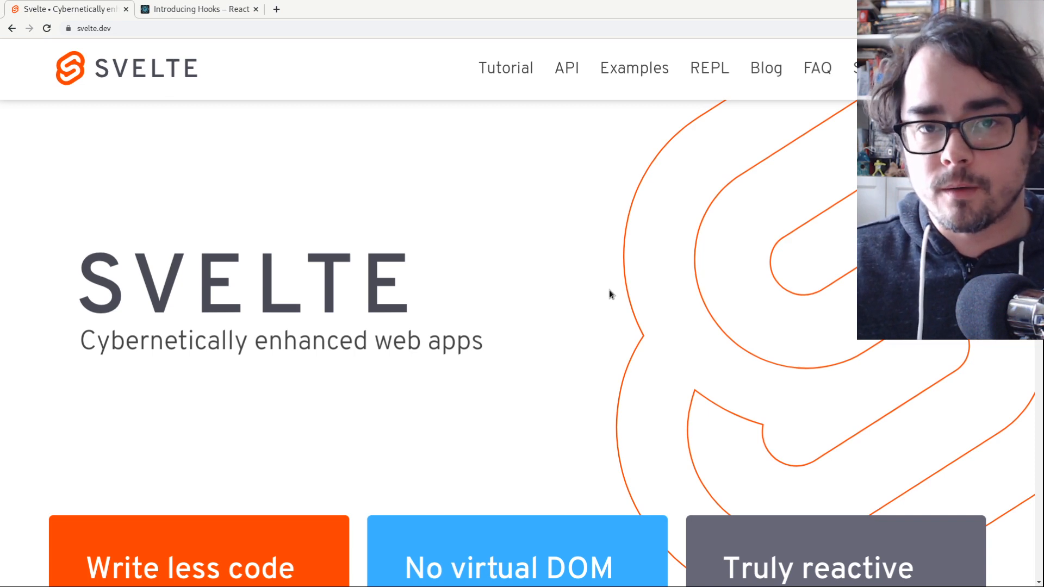
- Load the REPL's Hello world example, widen the result preview, then switch to React's Introducing Hooks tab
{"action": "scroll", "scroll_direction": "down", "scroll_amount": 3}
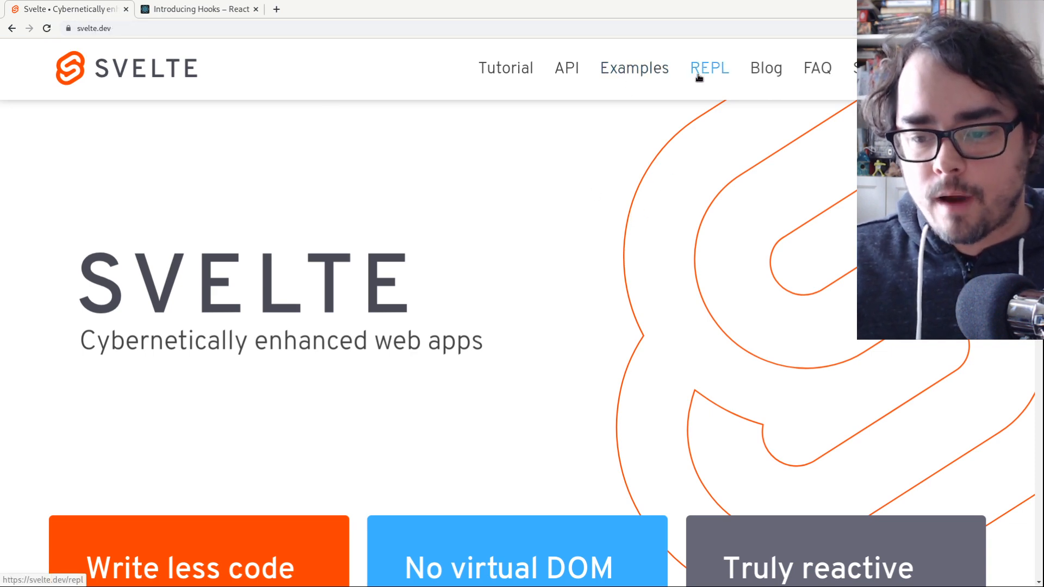
{"action": "left_click", "coordinate": [709, 67]}
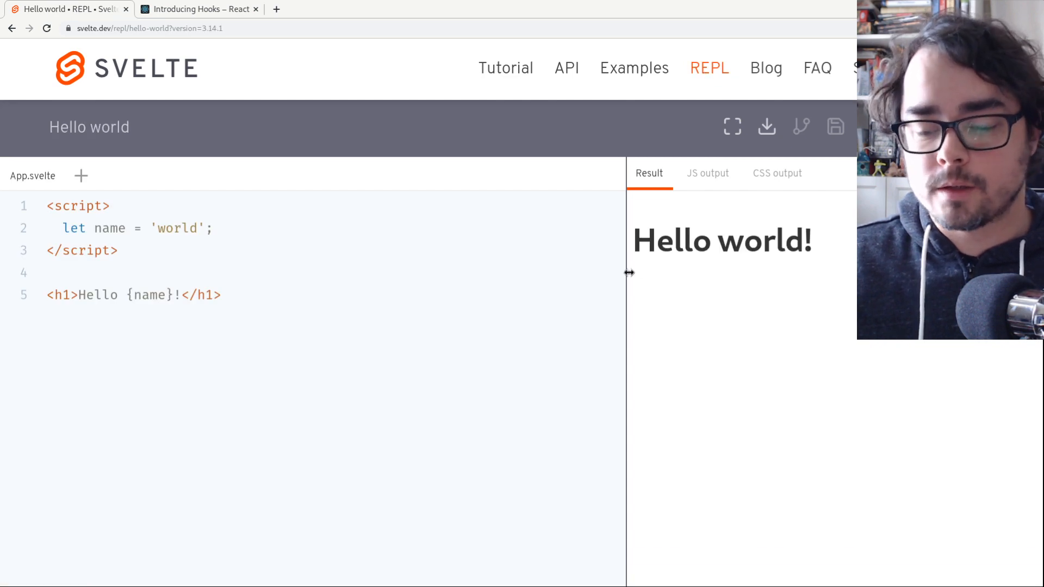
{"action": "left_click_drag", "start_coordinate": [630, 273], "coordinate": [492, 280]}
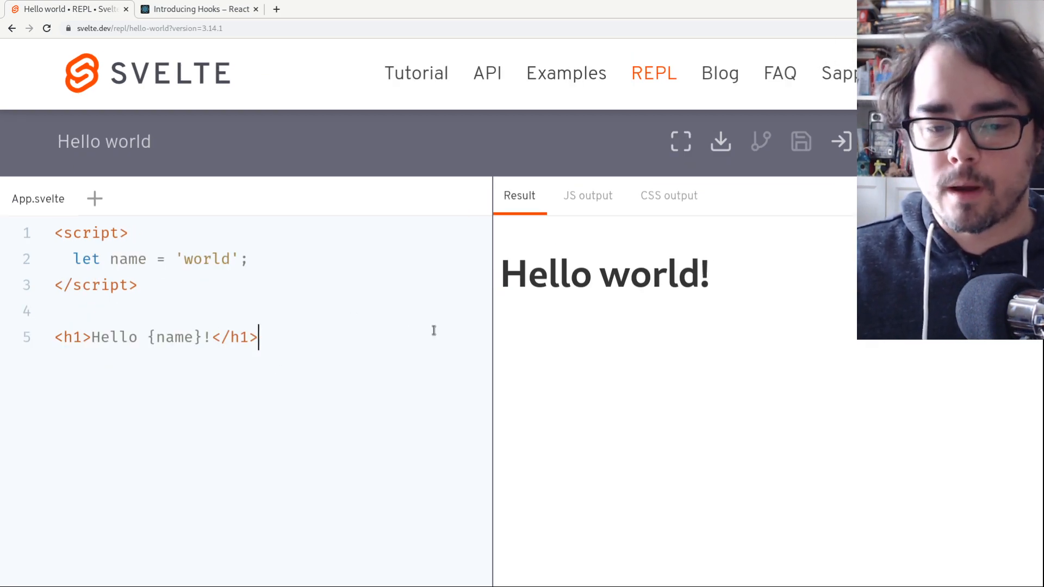
{"action": "mouse_move", "coordinate": [232, 119]}
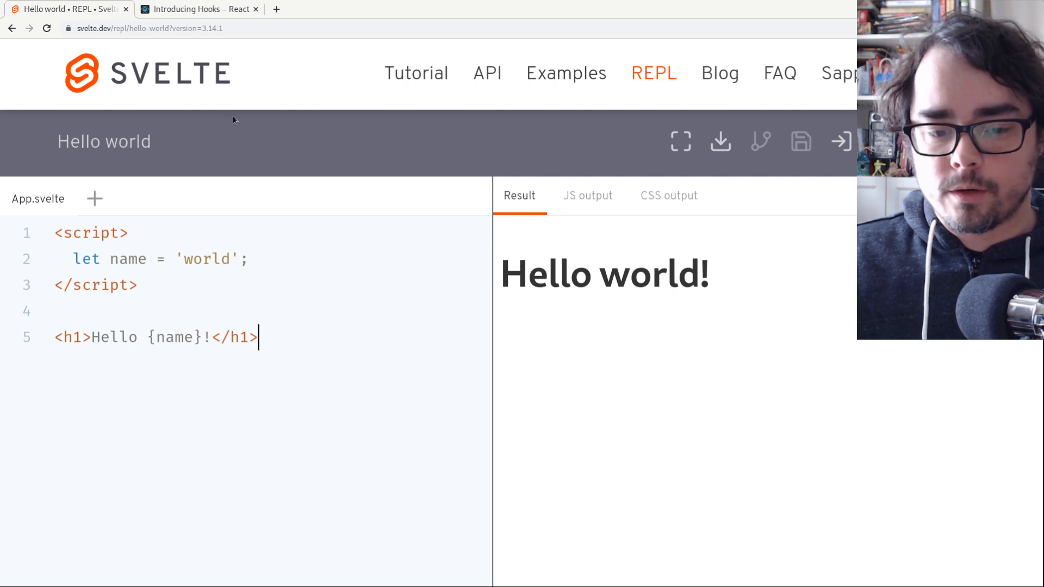
{"action": "left_click", "coordinate": [198, 8]}
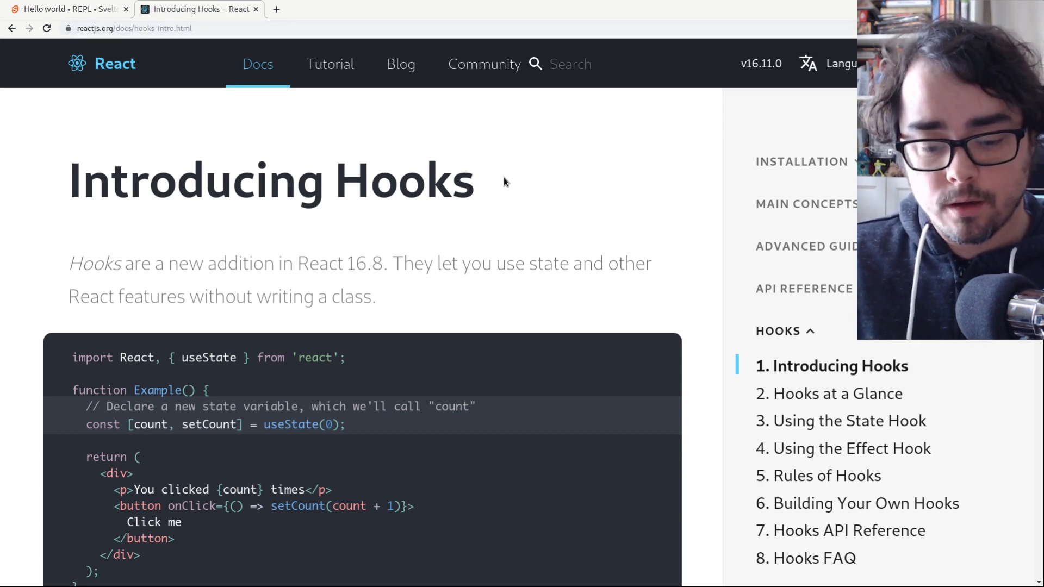
- Scroll to the useState counter example and highlight the React and useState imports
{"action": "scroll", "scroll_direction": "down", "scroll_amount": 3}
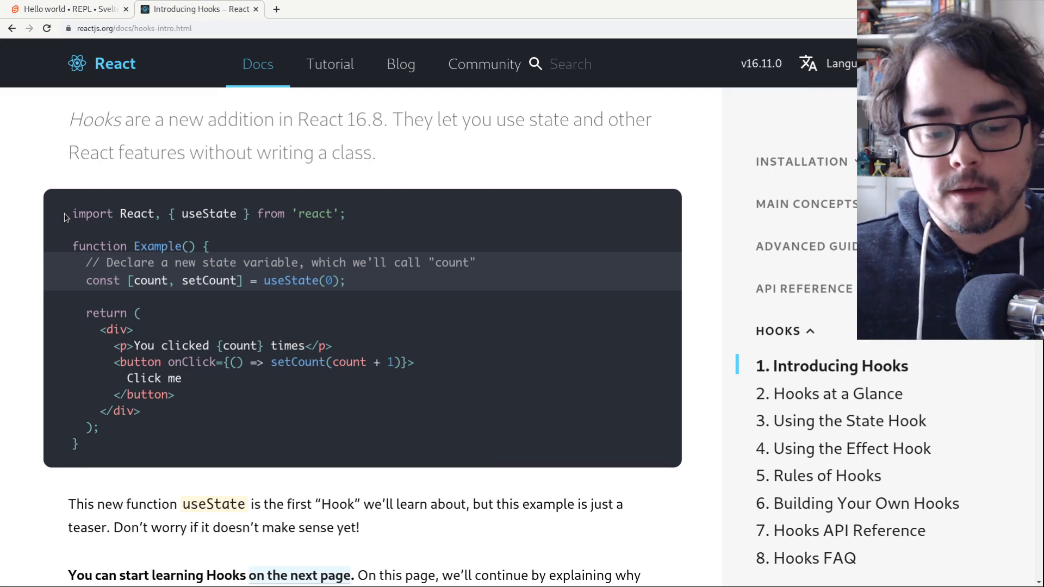
{"action": "mouse_move", "coordinate": [465, 291]}
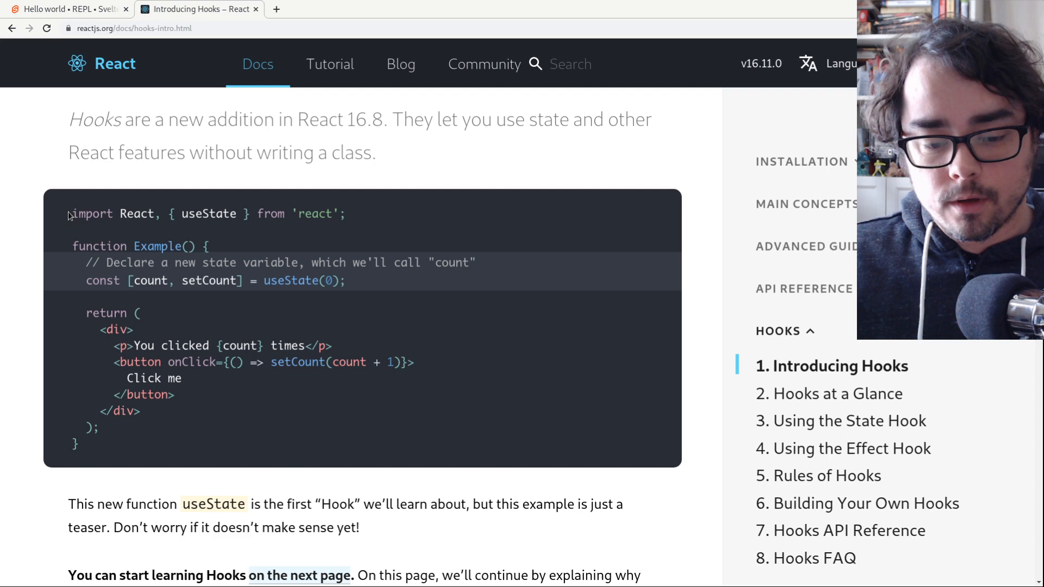
{"action": "mouse_move", "coordinate": [196, 450]}
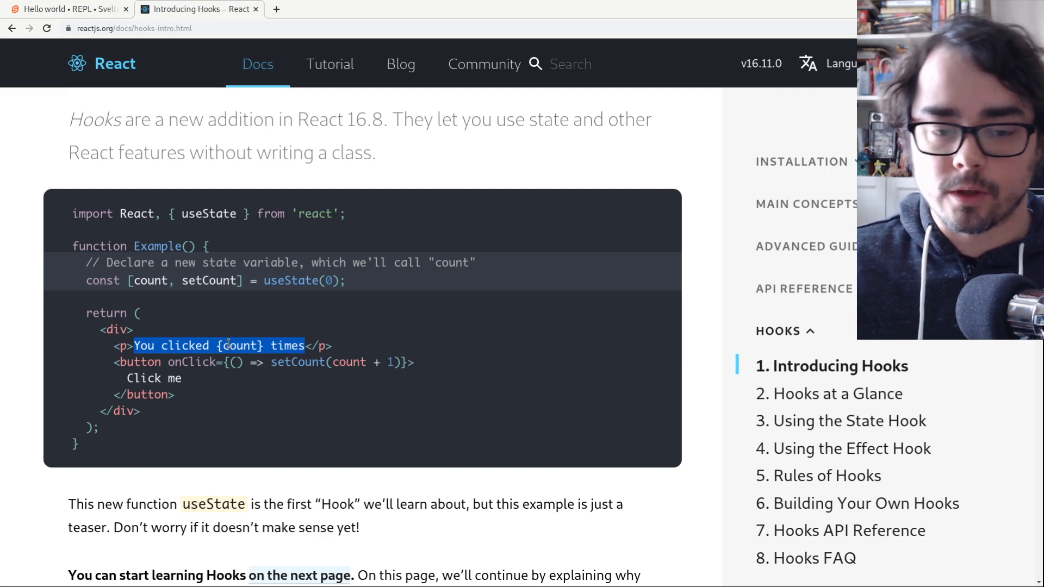
{"action": "left_click", "coordinate": [171, 398]}
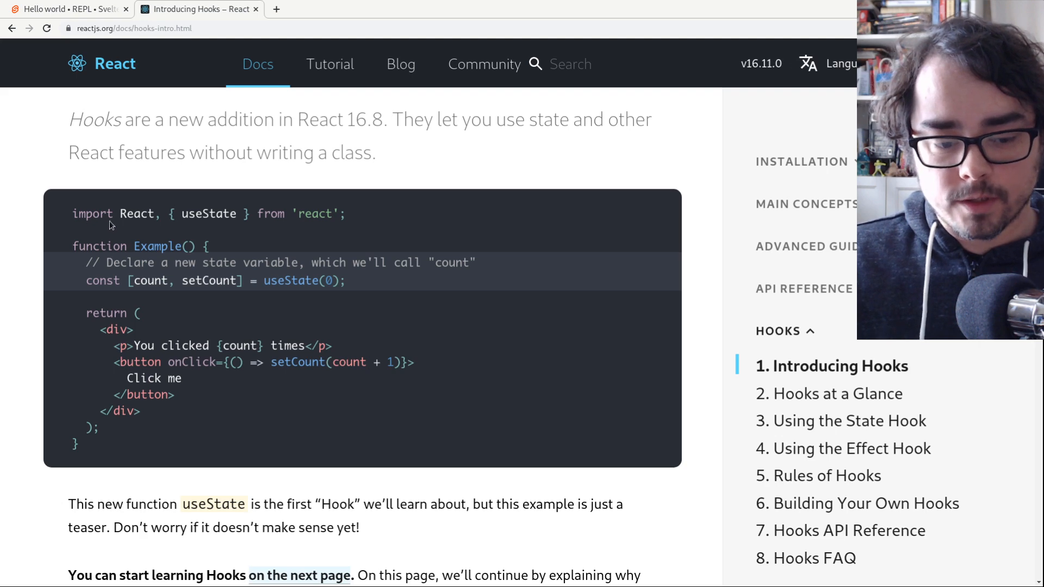
{"action": "double_click", "coordinate": [137, 215]}
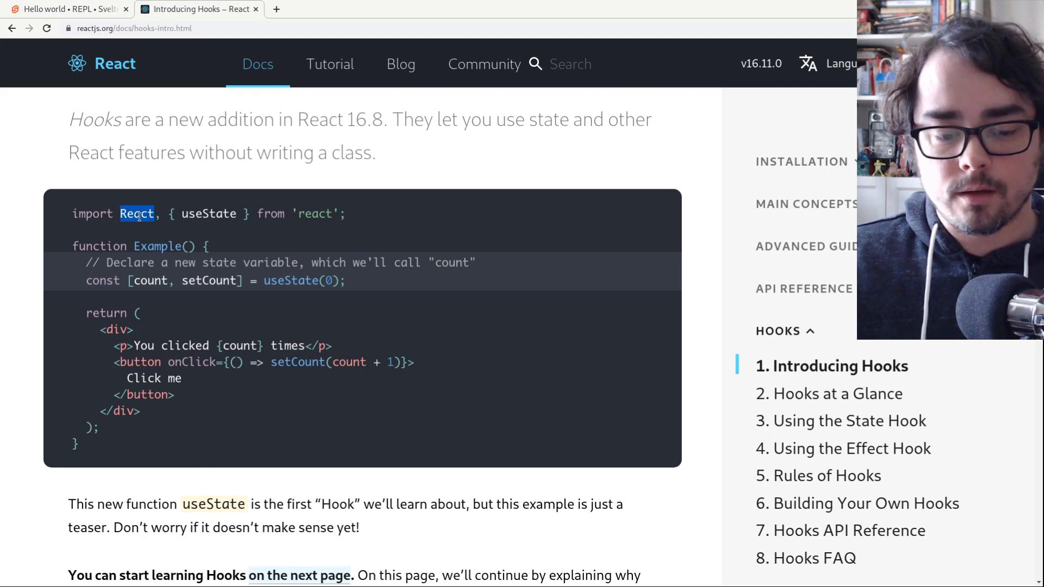
{"action": "mouse_move", "coordinate": [209, 212]}
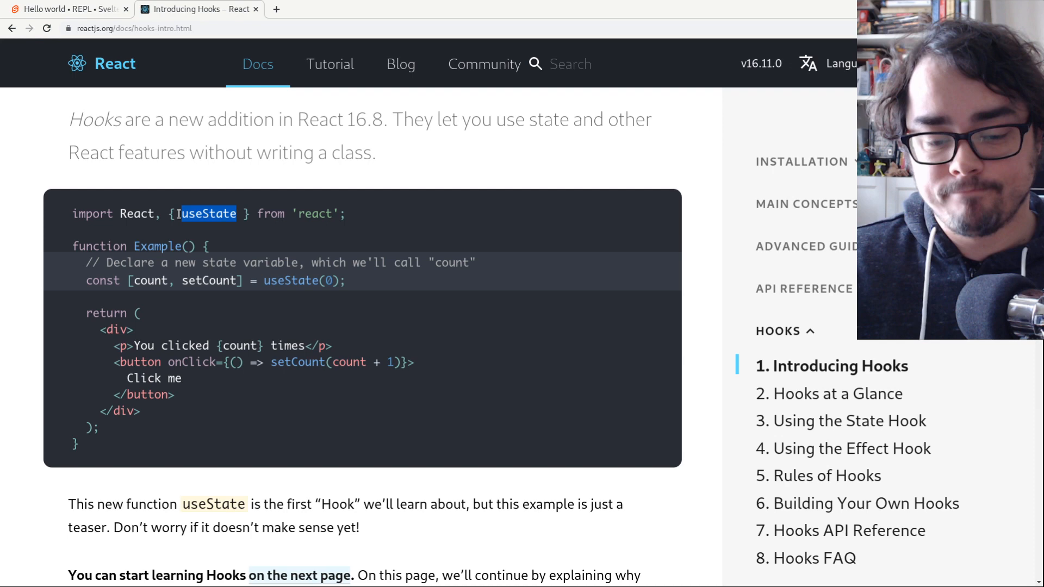
{"action": "left_click_drag", "start_coordinate": [180, 214], "coordinate": [75, 313]}
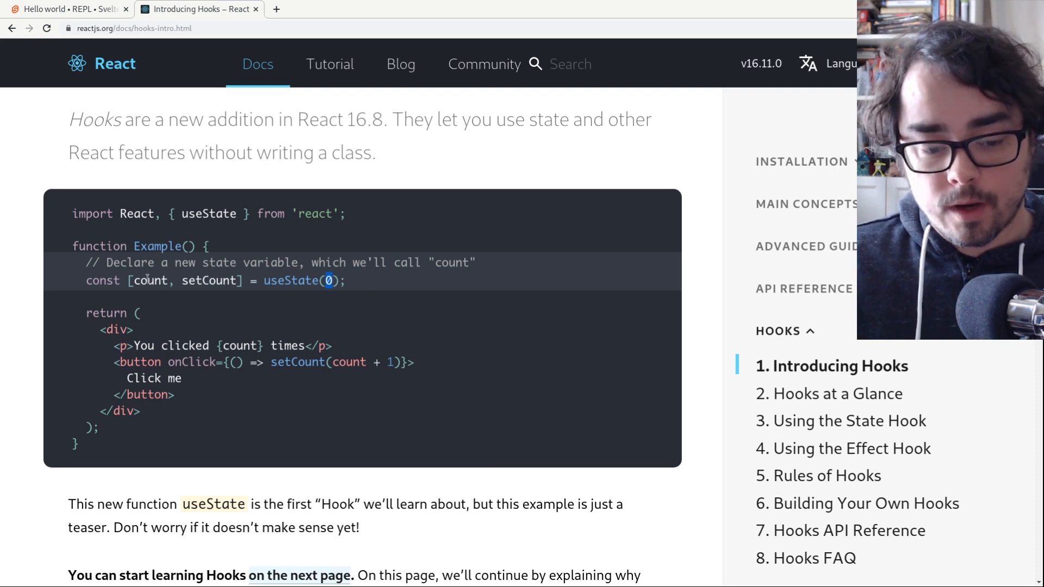
- Highlight the useState(0) initial value, the setCount setter and the returned JSX block
{"action": "left_click_drag", "start_coordinate": [129, 281], "coordinate": [243, 280]}
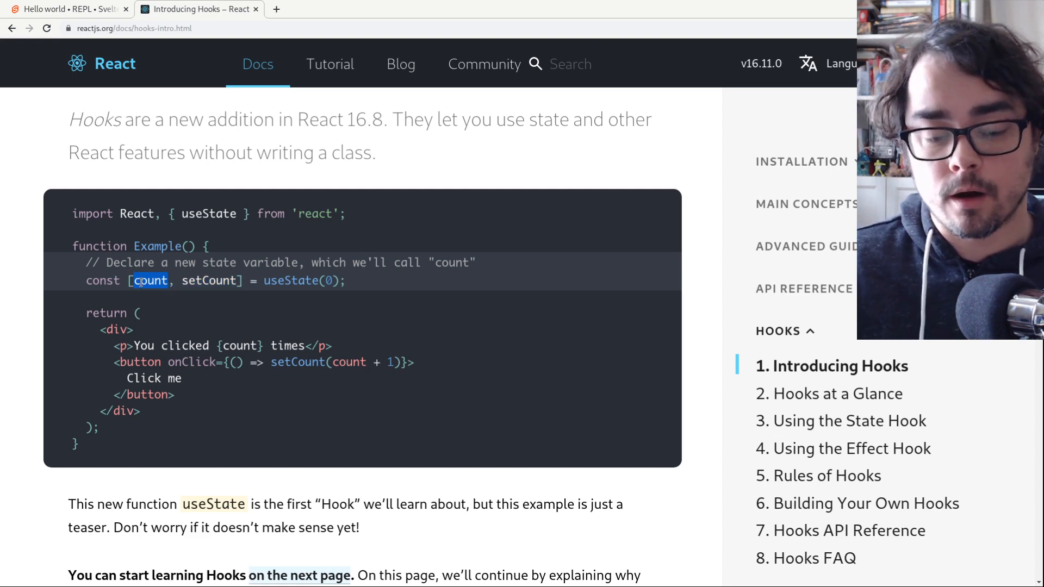
{"action": "double_click", "coordinate": [210, 280]}
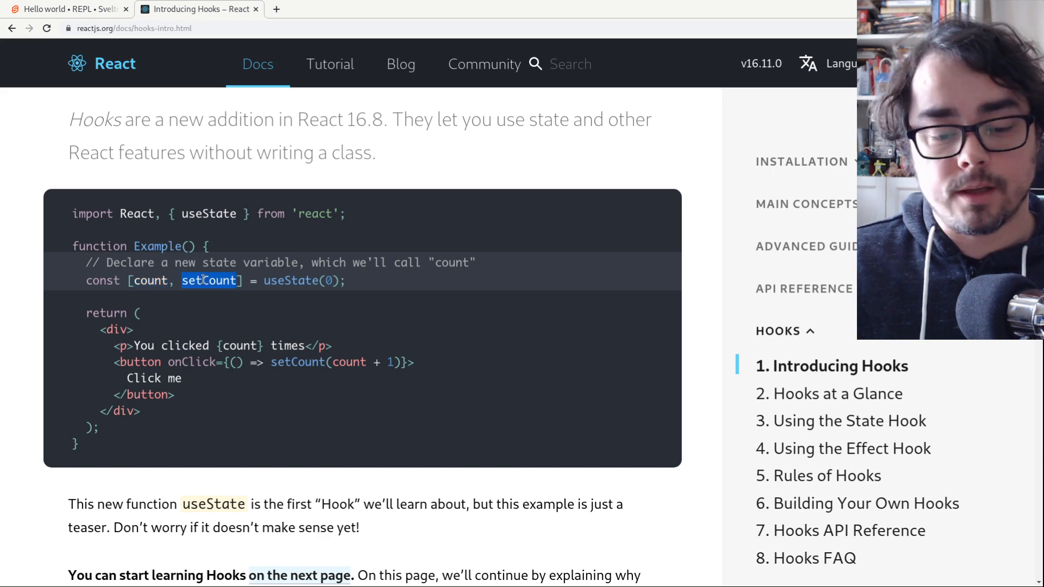
{"action": "mouse_move", "coordinate": [204, 298]}
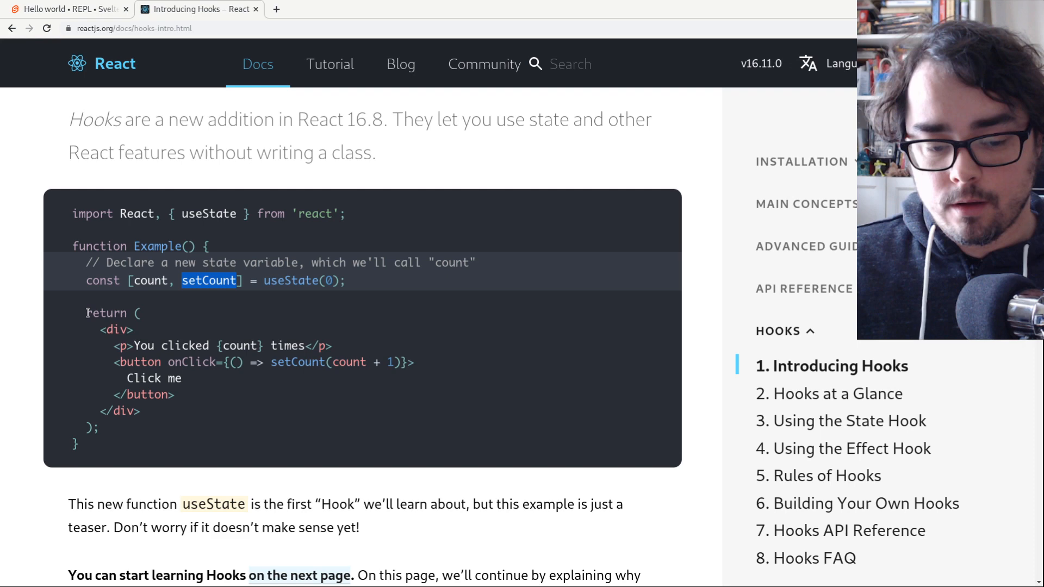
{"action": "double_click", "coordinate": [107, 313]}
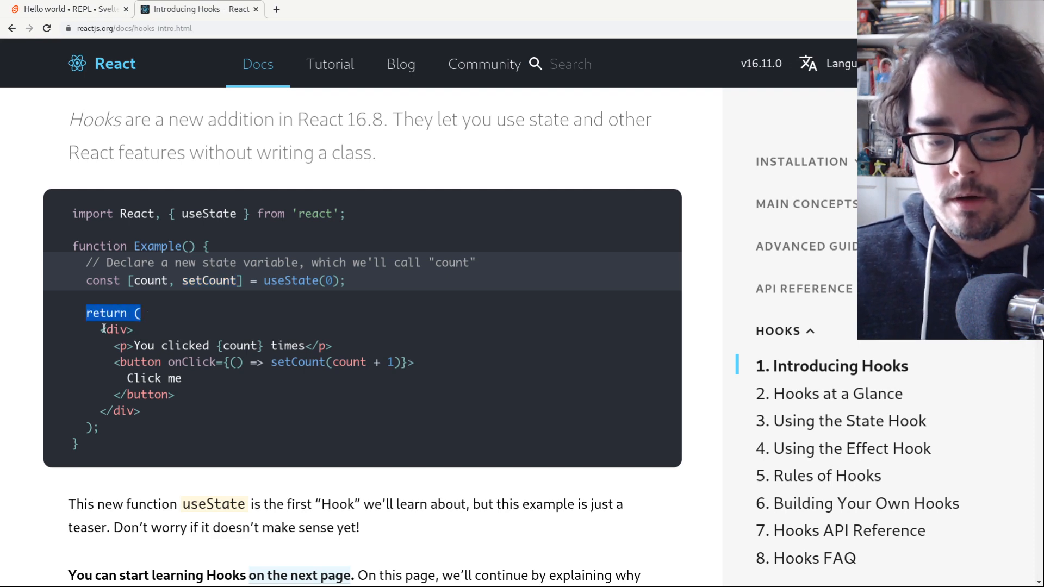
{"action": "left_click_drag", "start_coordinate": [106, 313], "coordinate": [135, 426]}
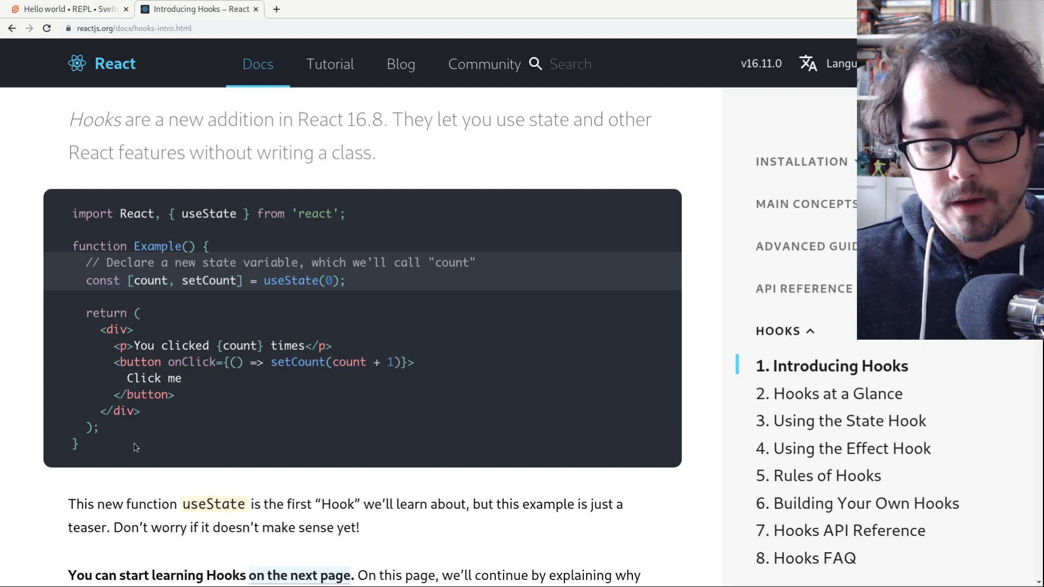
{"action": "left_click_drag", "start_coordinate": [99, 328], "coordinate": [174, 394]}
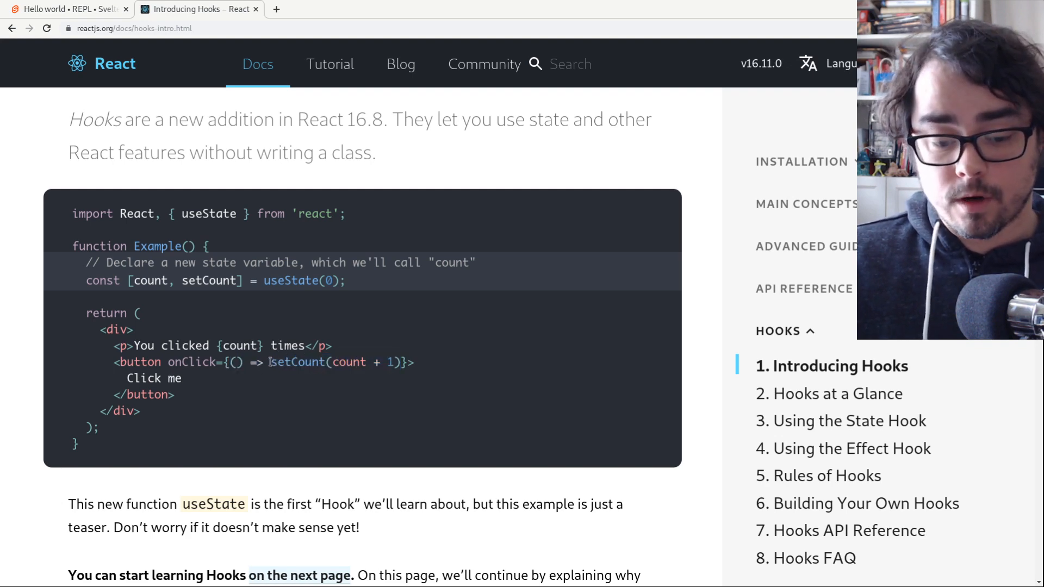
- Highlight count + 1 and the {count} markup value, then select the whole Example code block to copy
{"action": "double_click", "coordinate": [297, 362]}
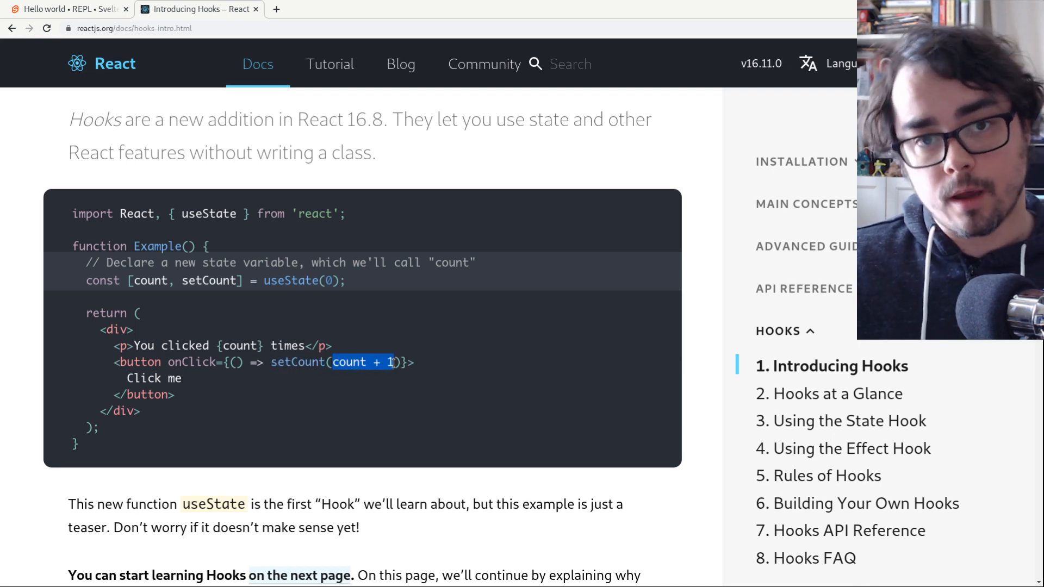
{"action": "left_click", "coordinate": [197, 336]}
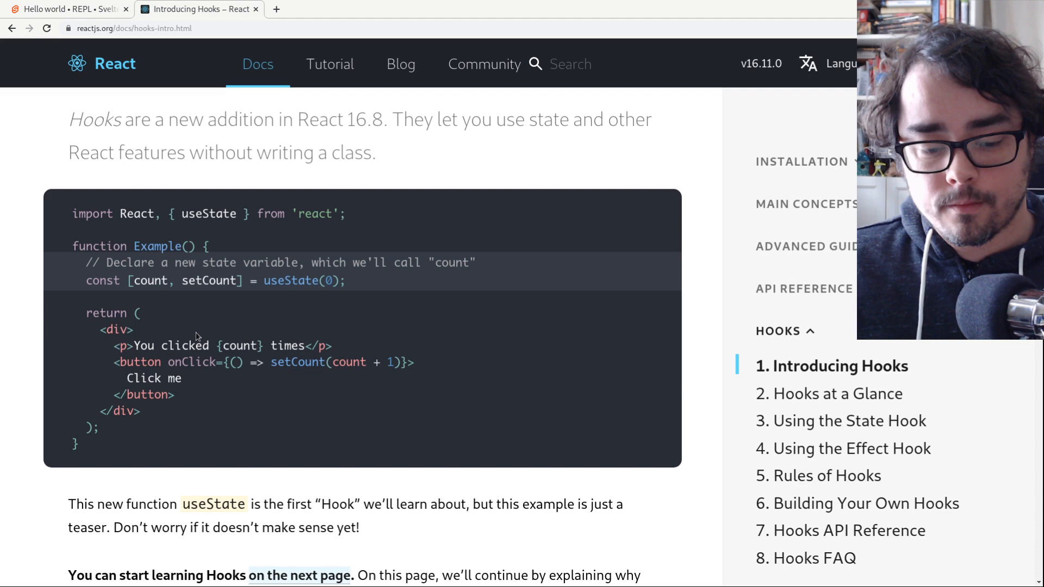
{"action": "double_click", "coordinate": [240, 346]}
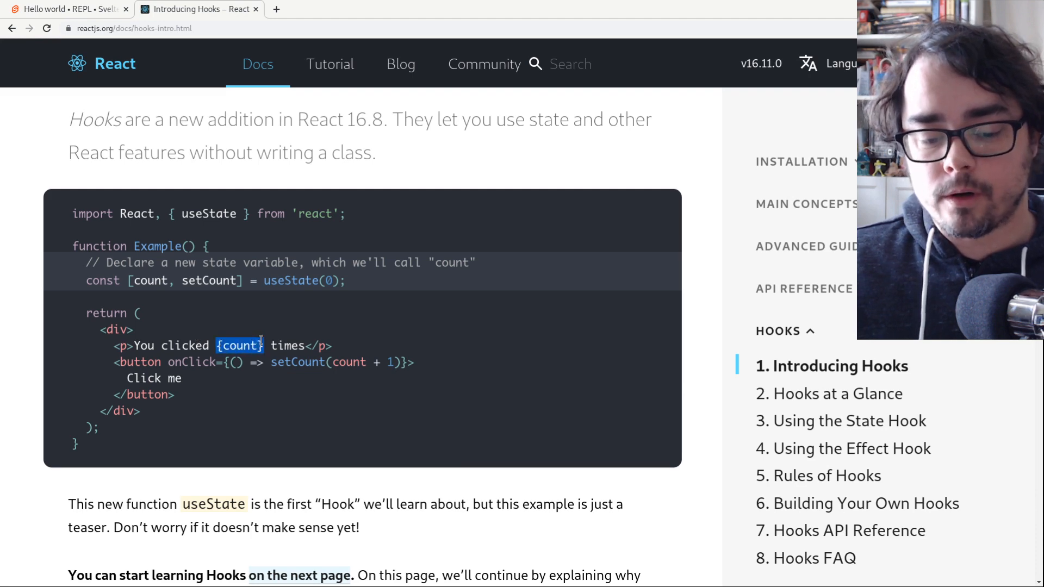
{"action": "mouse_move", "coordinate": [256, 331]}
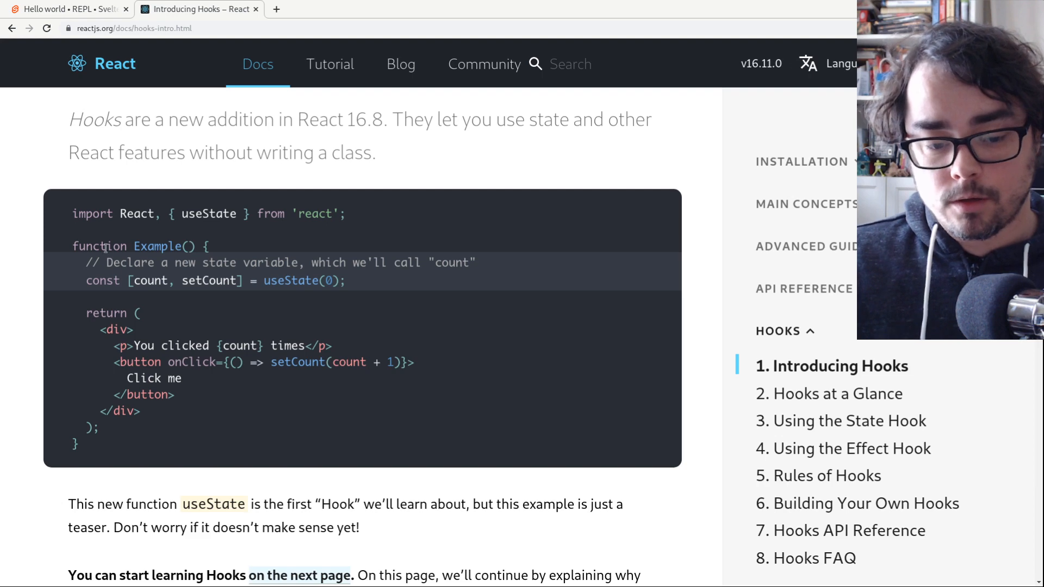
{"action": "left_click_drag", "start_coordinate": [74, 214], "coordinate": [84, 445]}
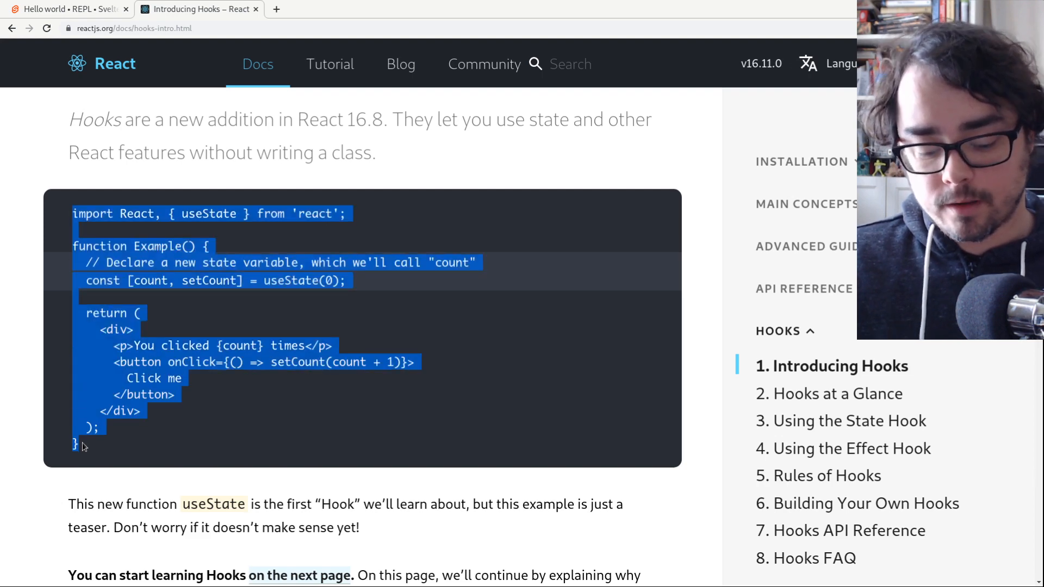
- Paste the React counter into App.svelte, strip the comment and wrapper, and add <script></script> around useState
{"action": "left_click", "coordinate": [66, 9]}
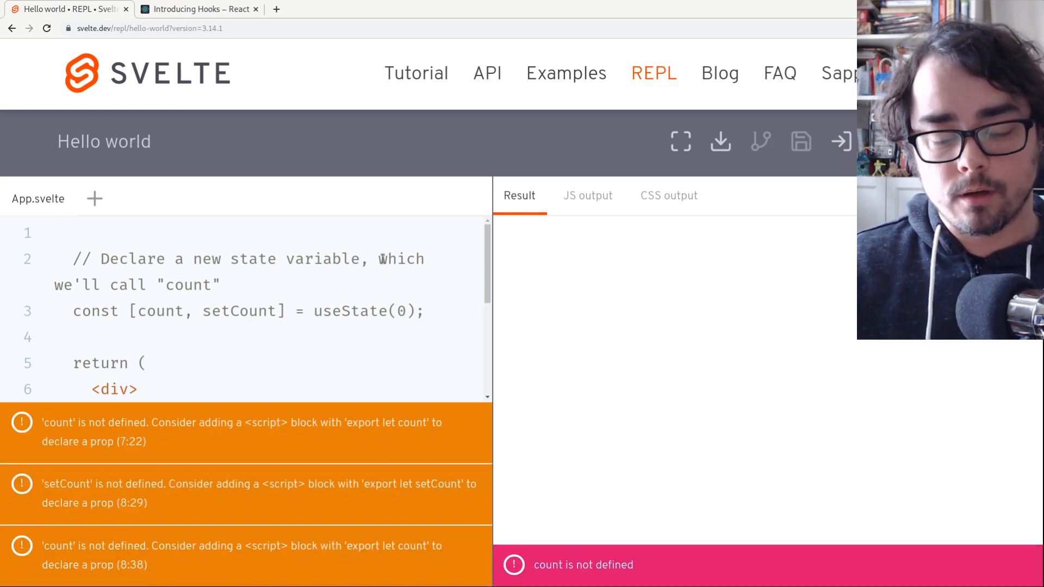
{"action": "left_click_drag", "start_coordinate": [72, 259], "coordinate": [219, 285]}
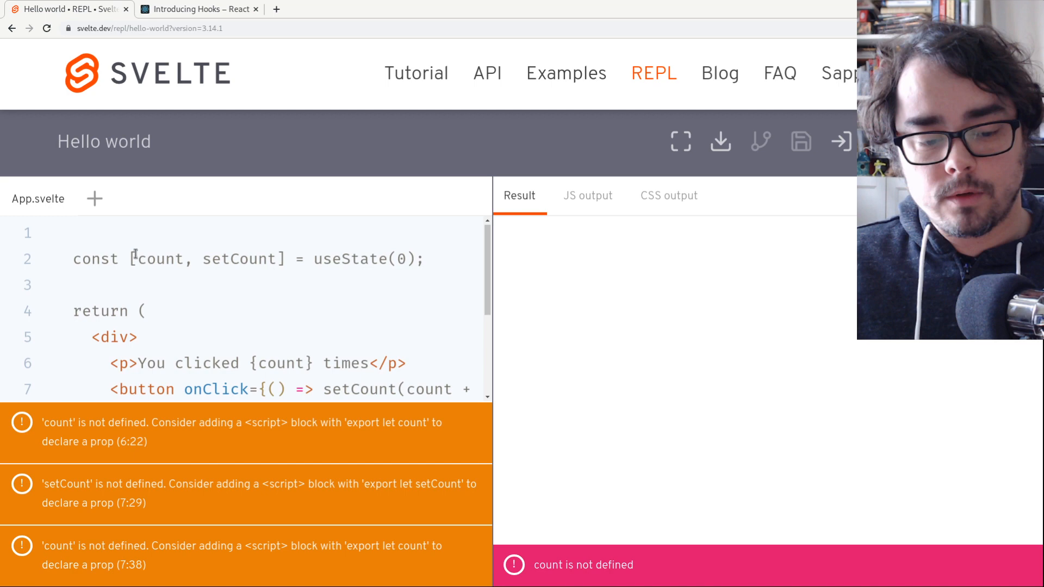
{"action": "type", "text": "<script></script>"}
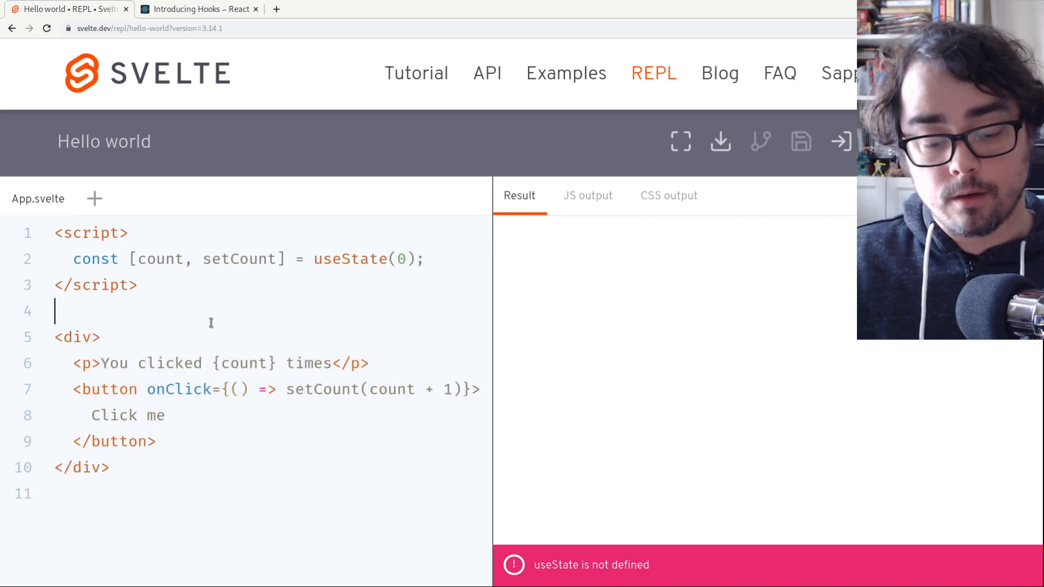
{"action": "mouse_move", "coordinate": [298, 313]}
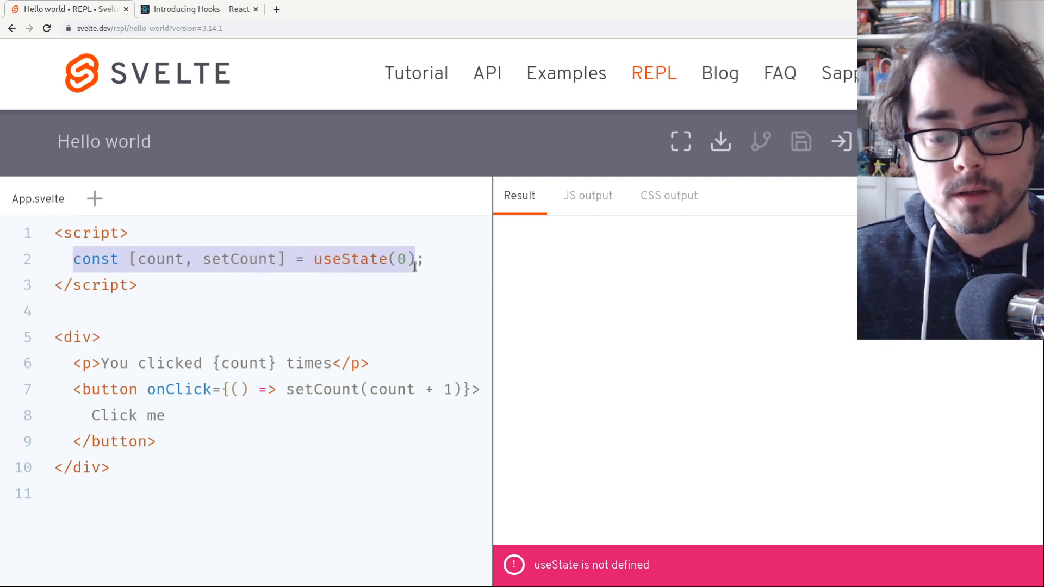
- Declare let count = 0; in the script and remove the const useState line
{"action": "type", "text": "let"}
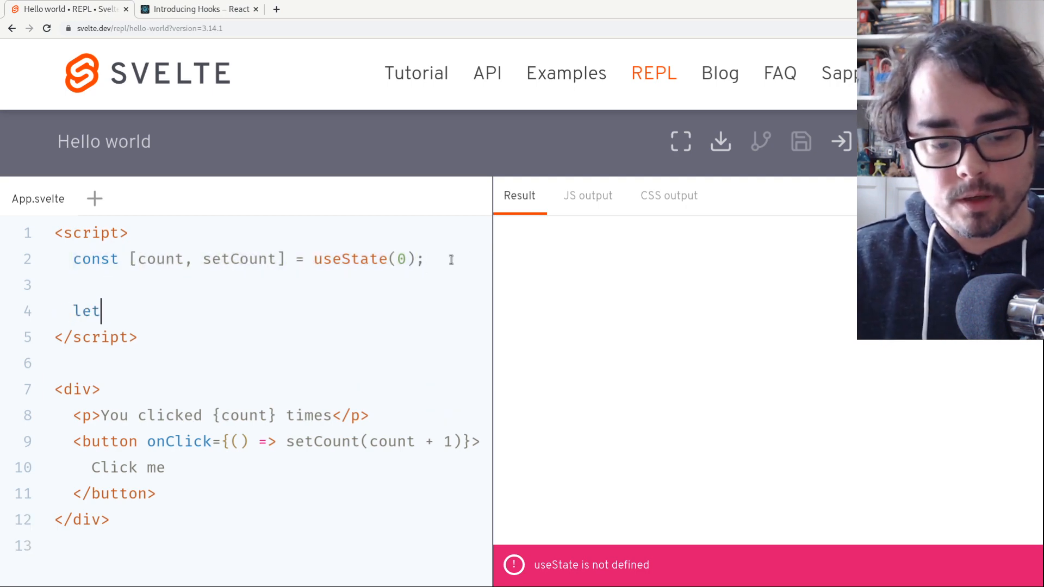
{"action": "type", "text": "count ="}
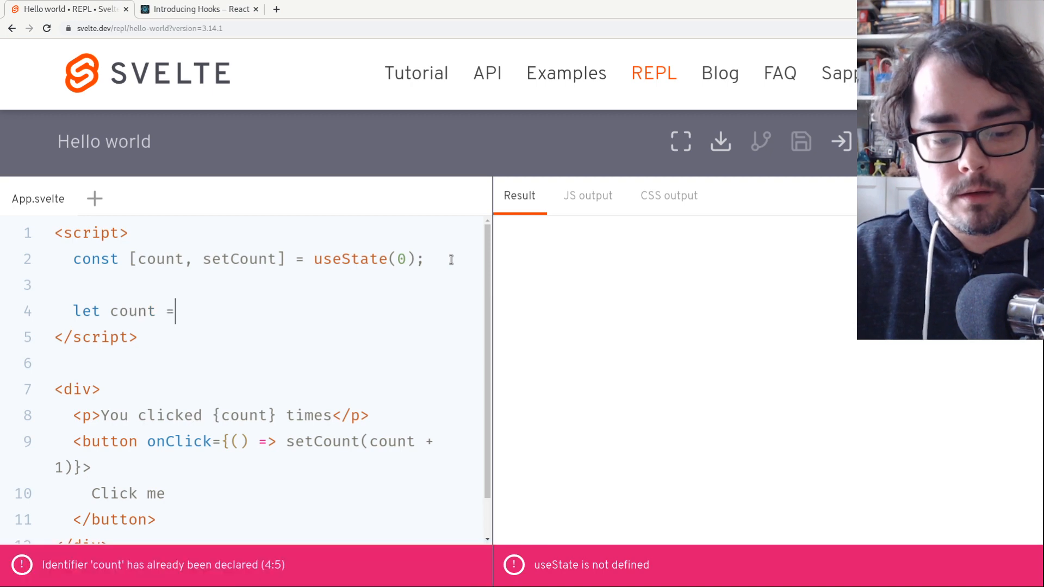
{"action": "type", "text": "0;"}
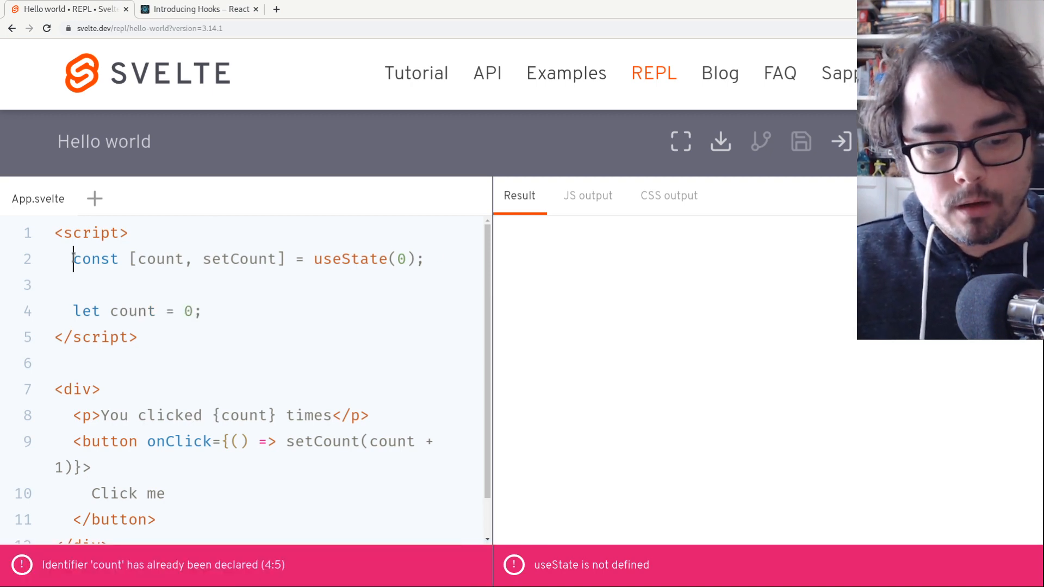
{"action": "left_click_drag", "start_coordinate": [73, 259], "coordinate": [285, 259]}
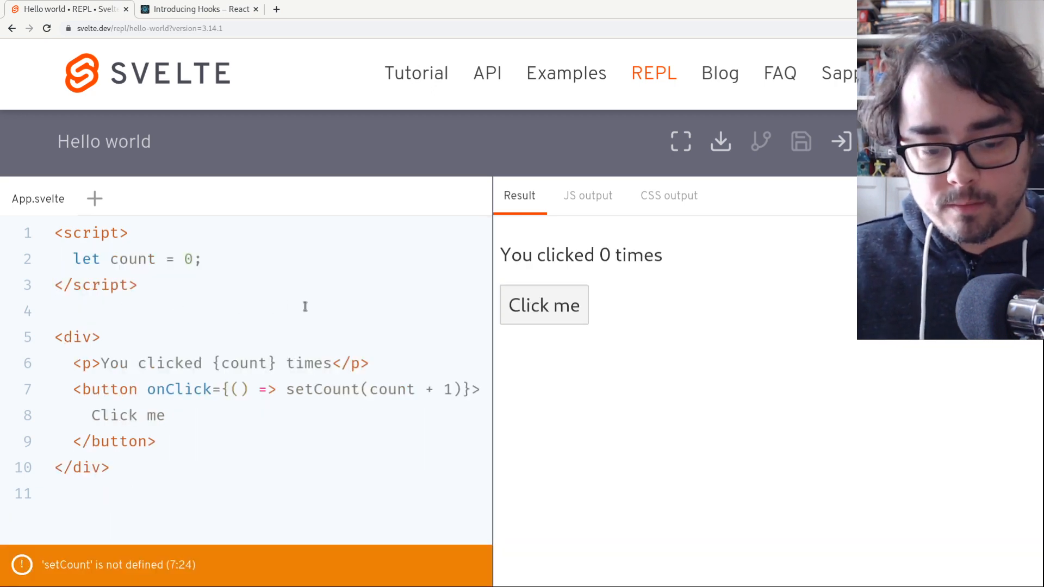
- Replace setCount(count + 1) with count = count + 1, rename onClick to on:click, and test the button
{"action": "left_click", "coordinate": [288, 389]}
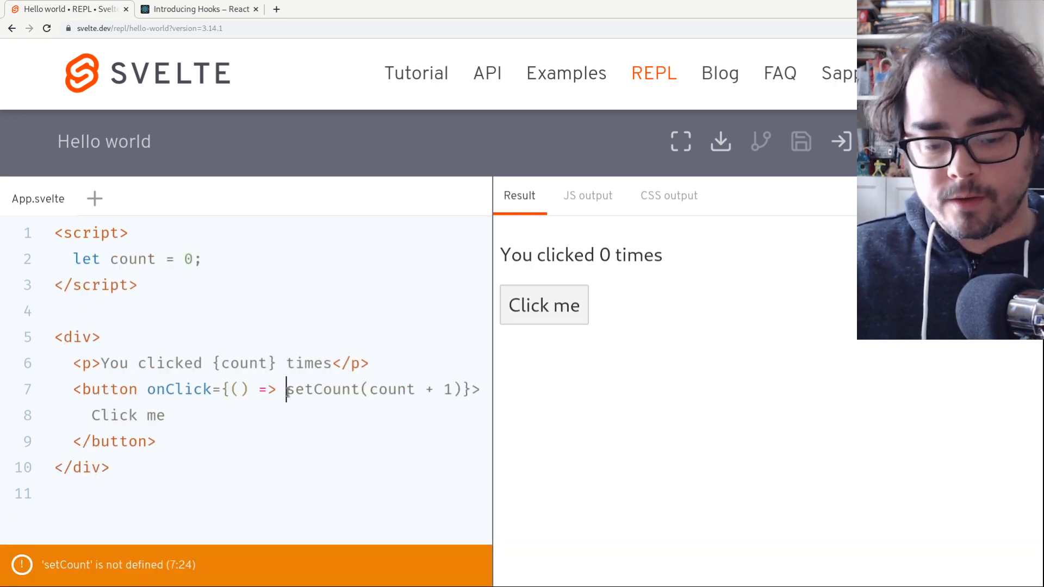
{"action": "double_click", "coordinate": [324, 390]}
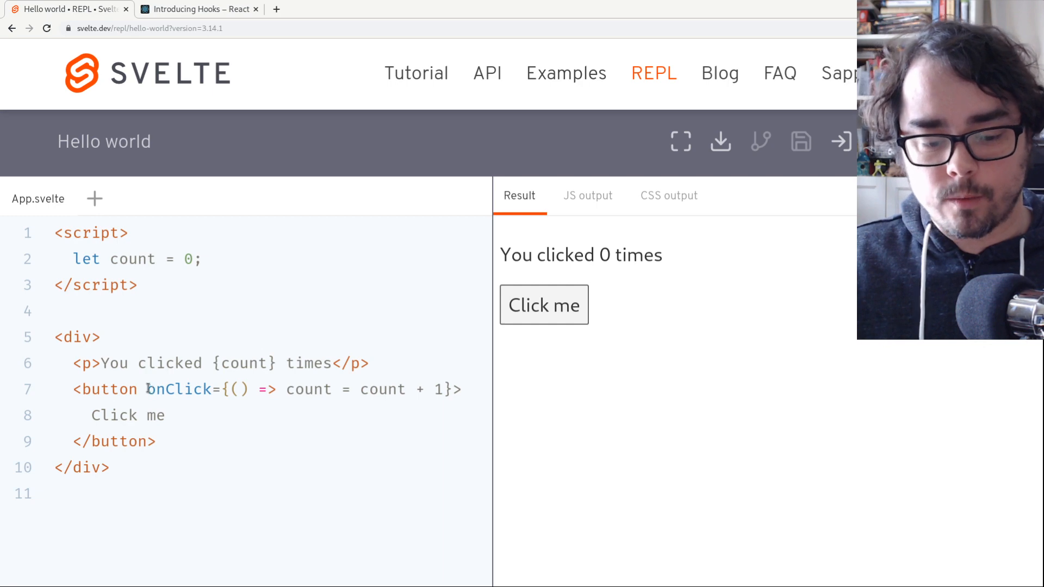
{"action": "double_click", "coordinate": [177, 389]}
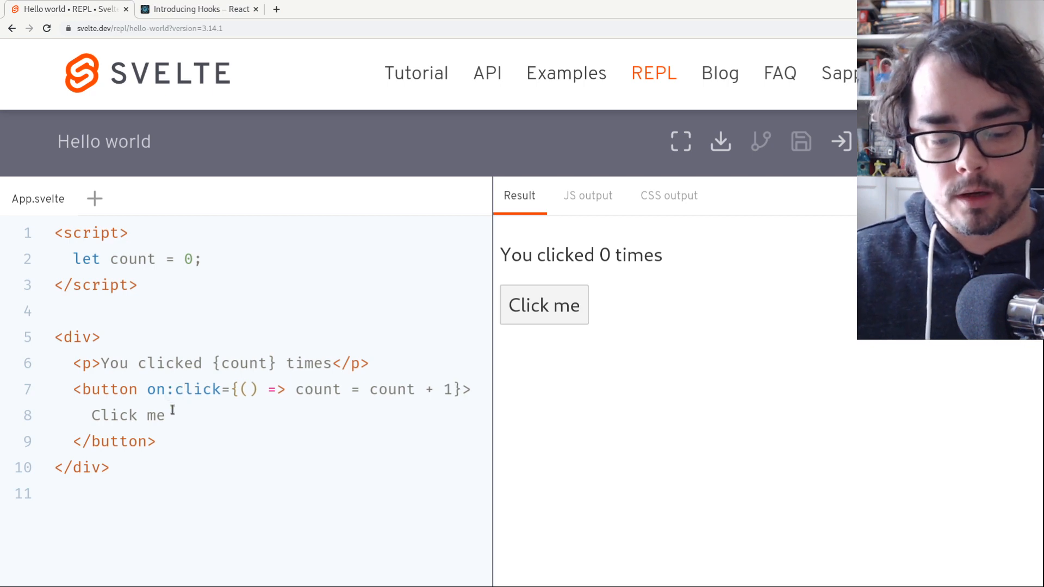
{"action": "left_click", "coordinate": [544, 304]}
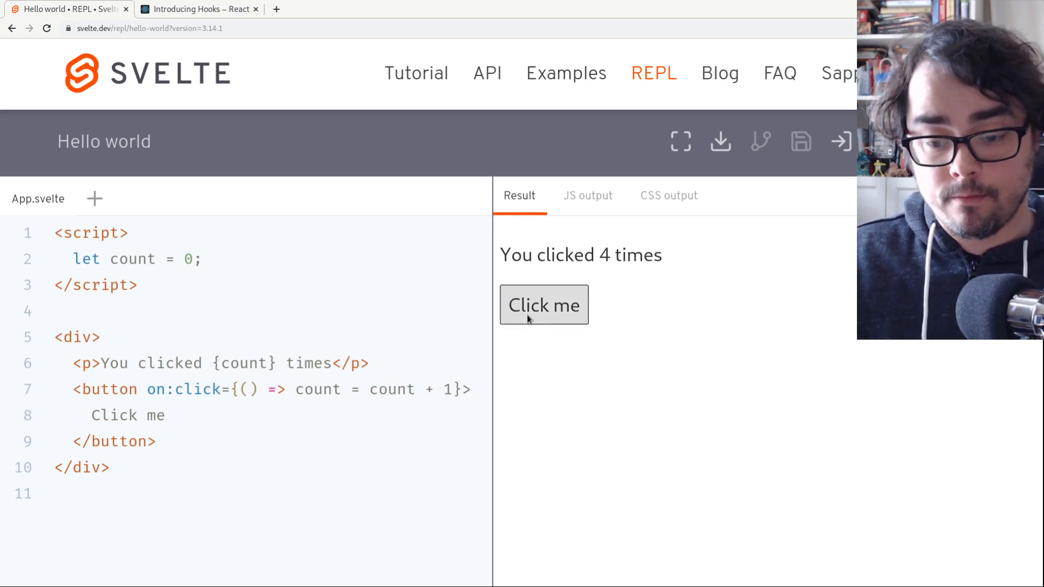
{"action": "left_click", "coordinate": [544, 304]}
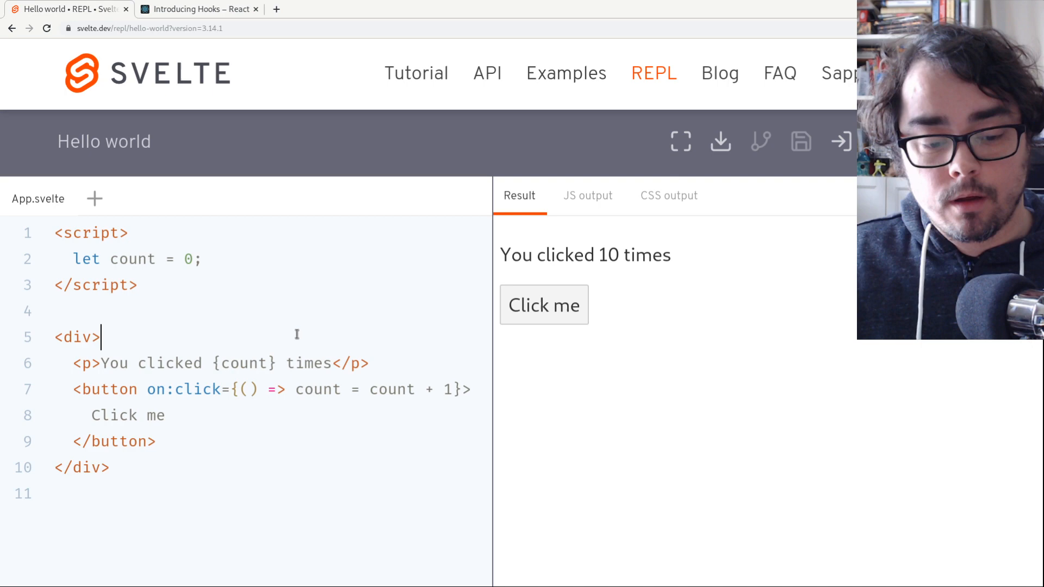
- Shorten the handler to count++ and confirm the preview keeps counting up to 9
{"action": "left_click_drag", "start_coordinate": [346, 390], "coordinate": [436, 389]}
{"action": "type", "text": "+"}
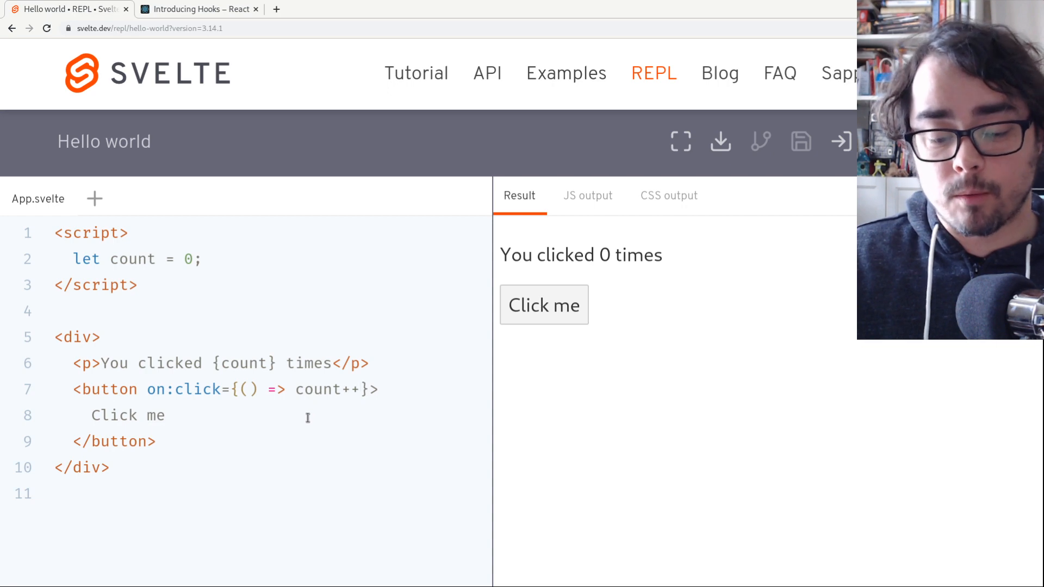
{"action": "left_click", "coordinate": [544, 304]}
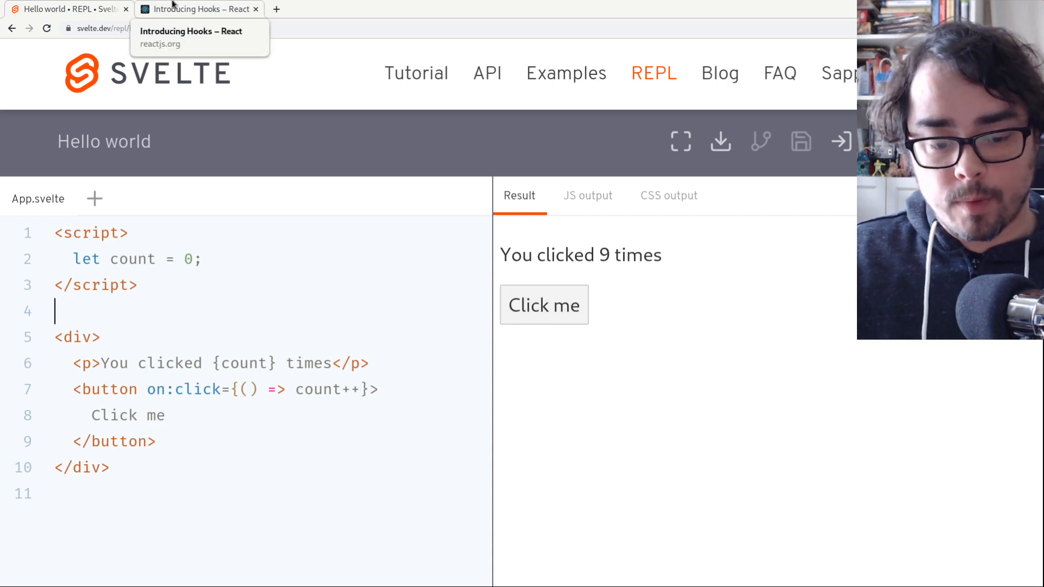
{"action": "left_click", "coordinate": [197, 9]}
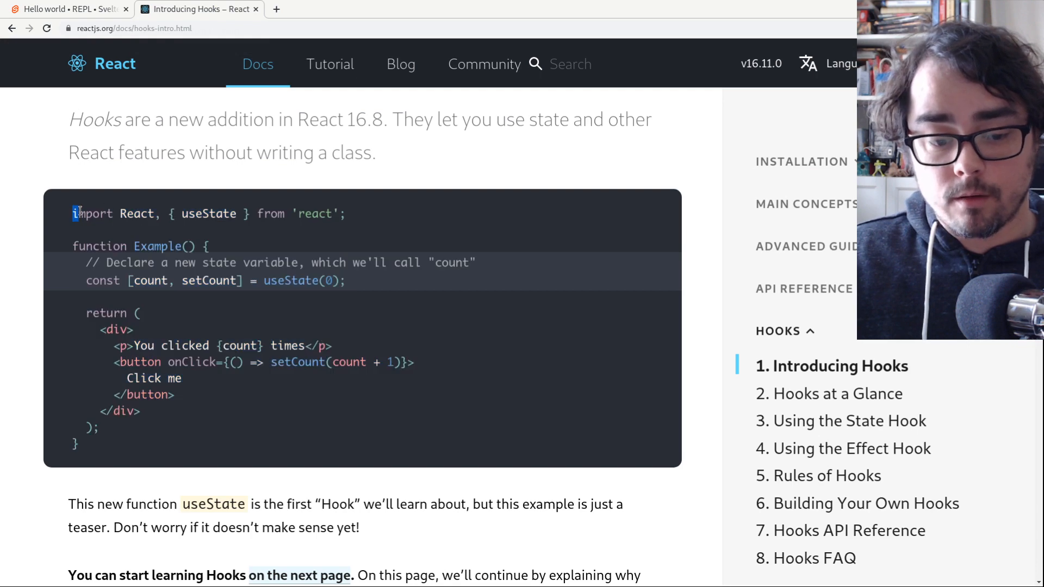
{"action": "left_click_drag", "start_coordinate": [72, 214], "coordinate": [264, 262]}
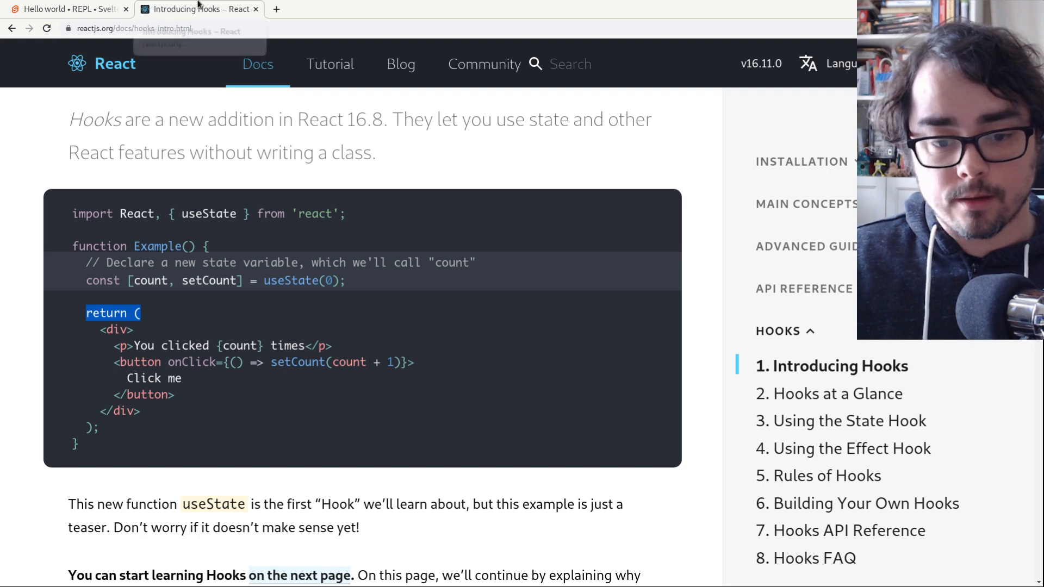
{"action": "left_click", "coordinate": [66, 9]}
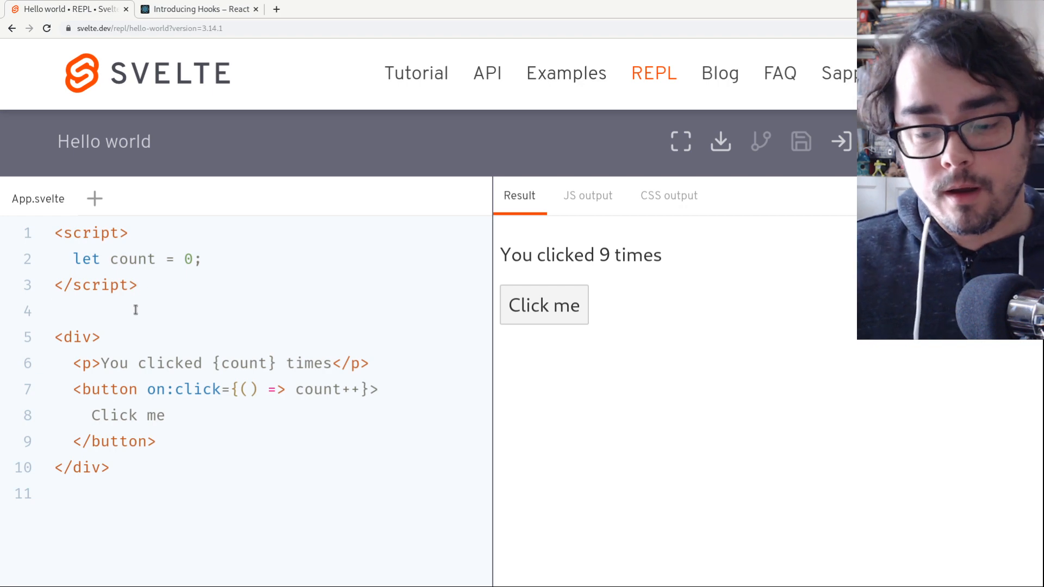
{"action": "left_click", "coordinate": [57, 310]}
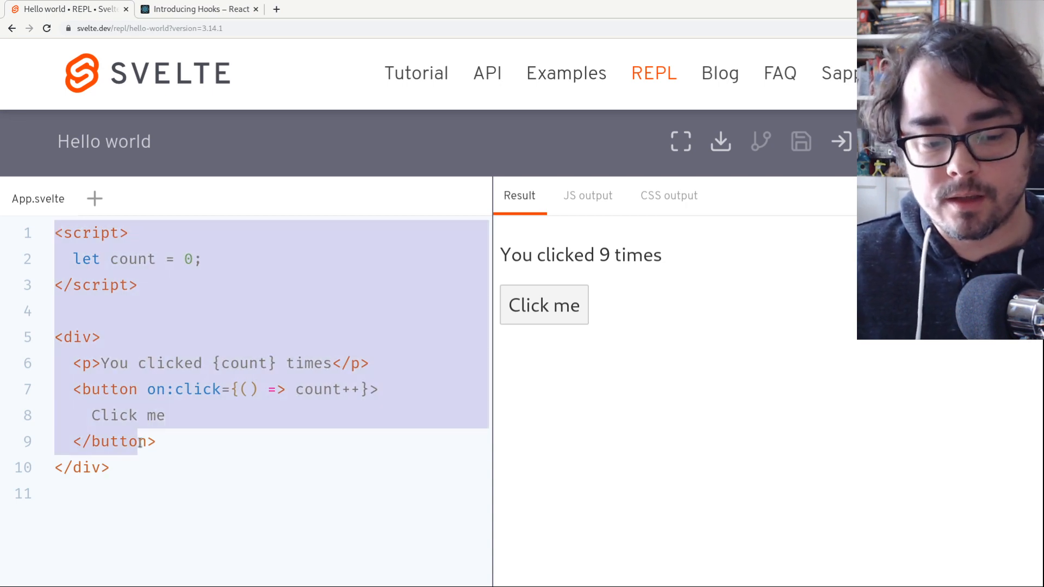
{"action": "left_click", "coordinate": [165, 482]}
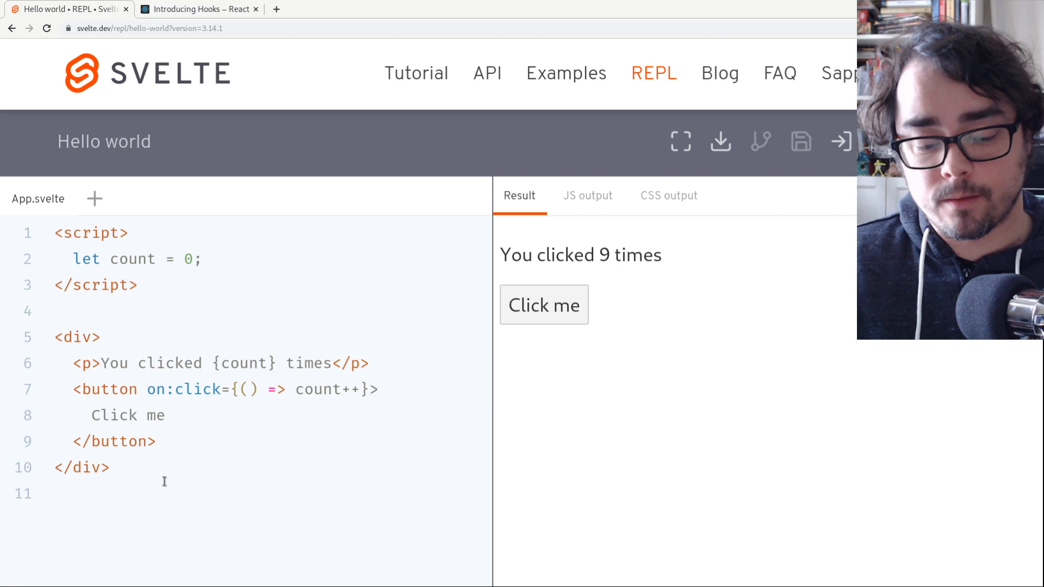